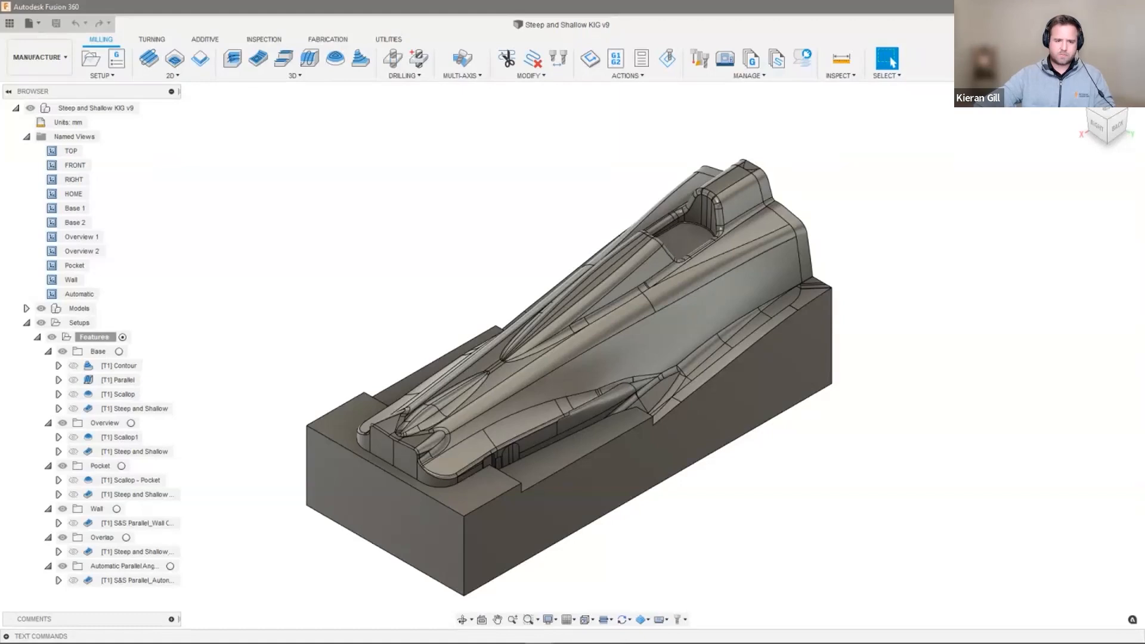
Step: Display the Base folder's [T1] Contour toolpath on the nose cone
left_click(74, 207)
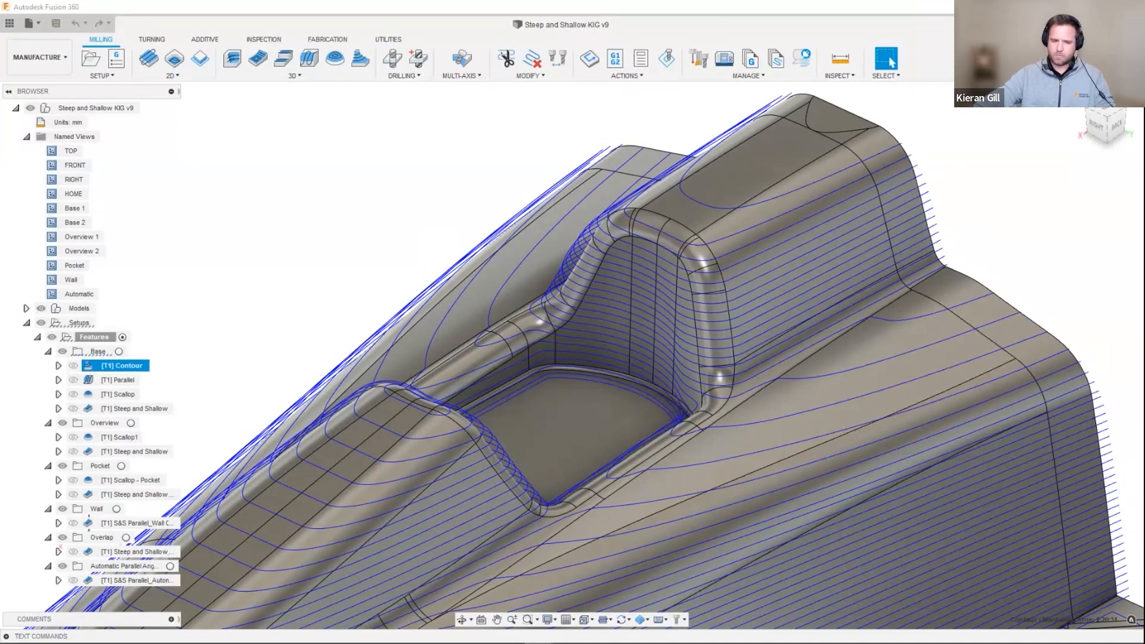
Step: Show the Parallel then Scallop toolpaths and adjust which leads and links are displayed
left_click(113, 381)
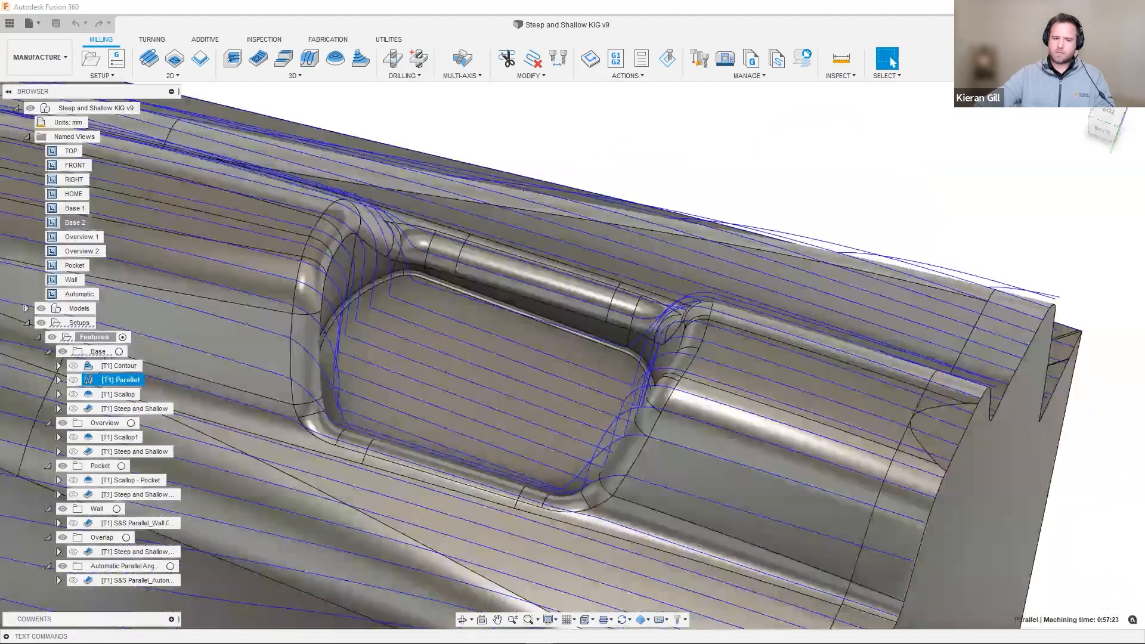
left_click(117, 393)
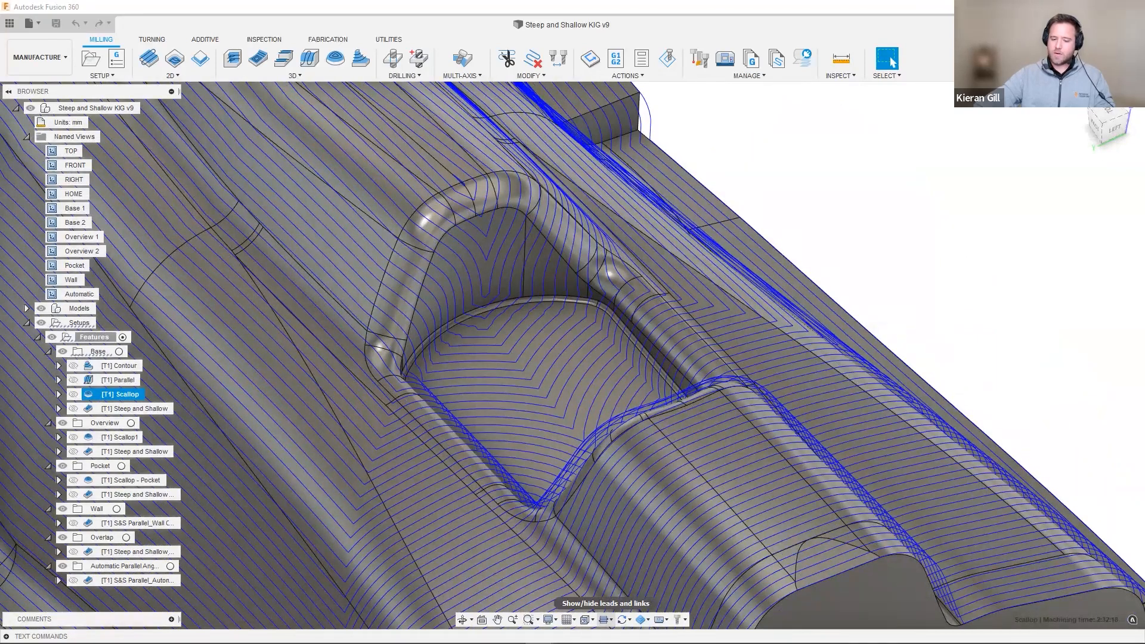
left_click(602, 620)
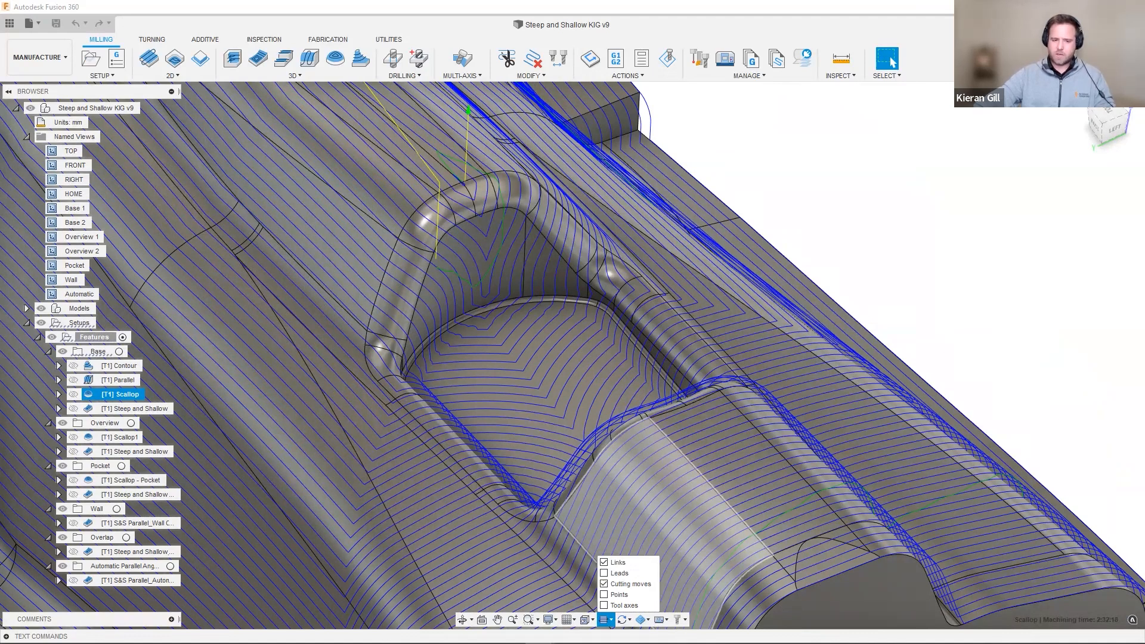
left_click(133, 408)
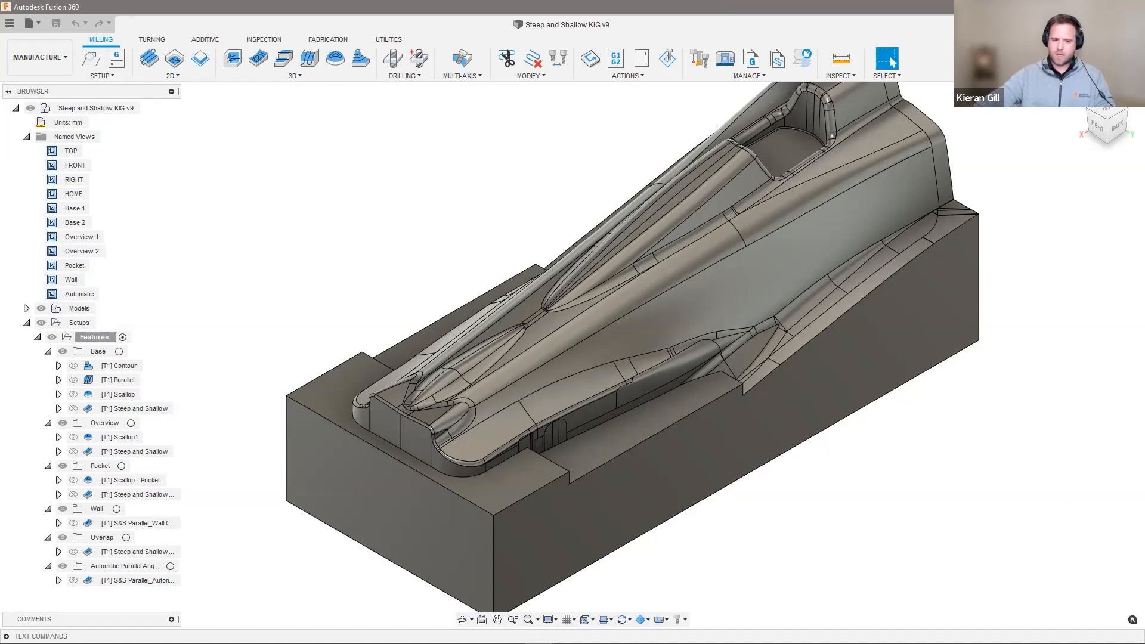
Step: Display the Overview folder's [T1] Scallop1 toolpath across the nose cone surface
left_click(134, 408)
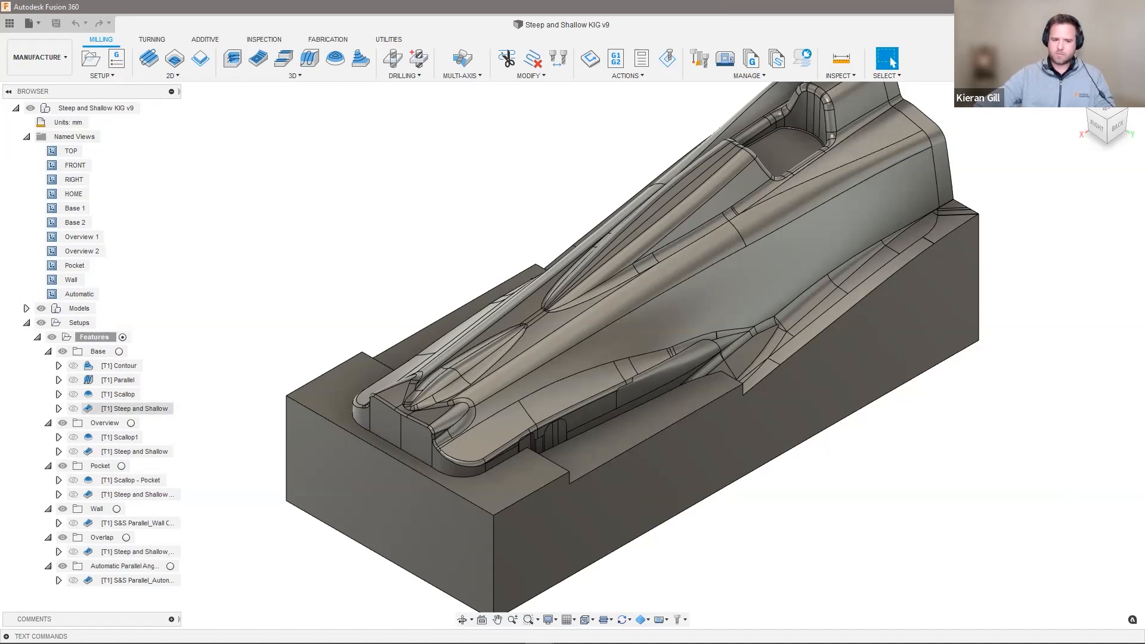
left_click(119, 437)
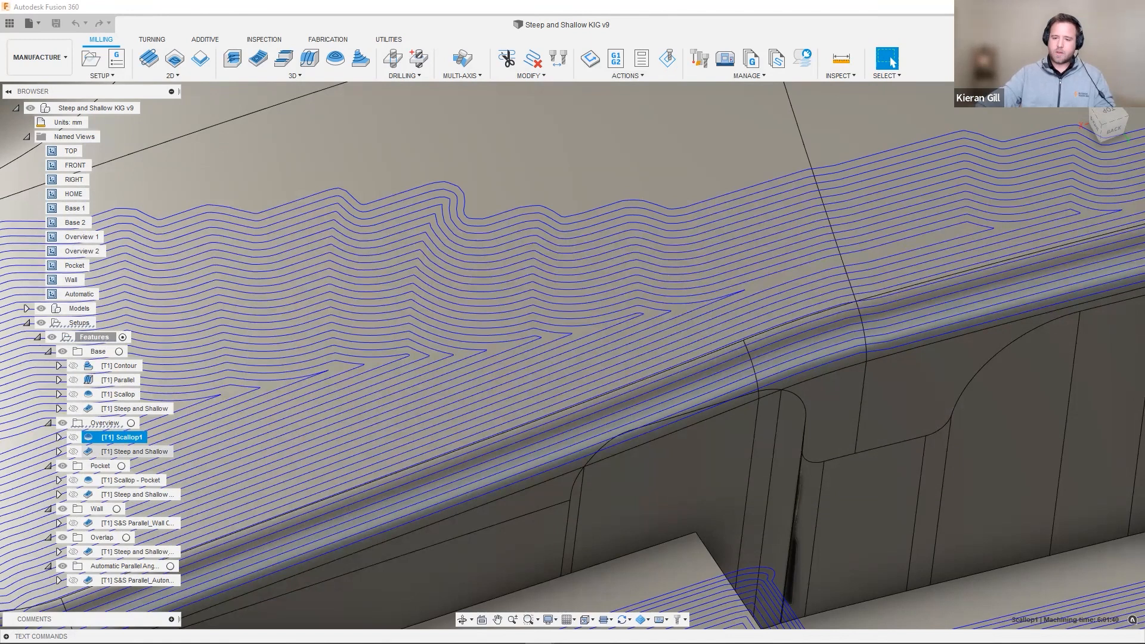
Step: Alternate between Scallop1 and Steep and Shallow toolpaths, finishing on Steep and Shallow
left_click(133, 451)
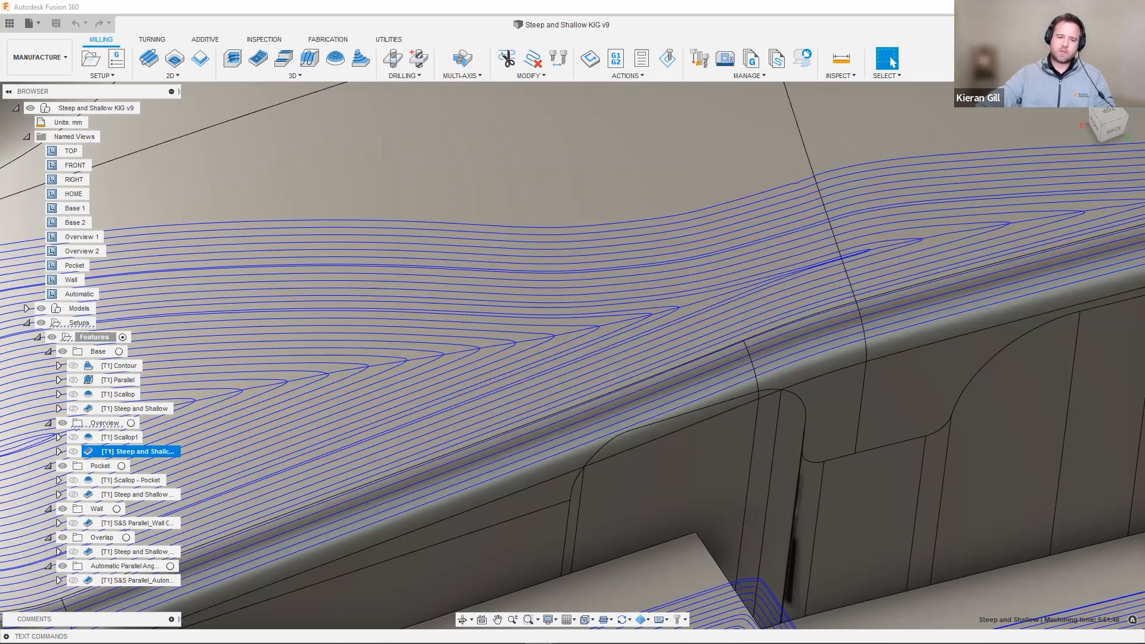
left_click(110, 436)
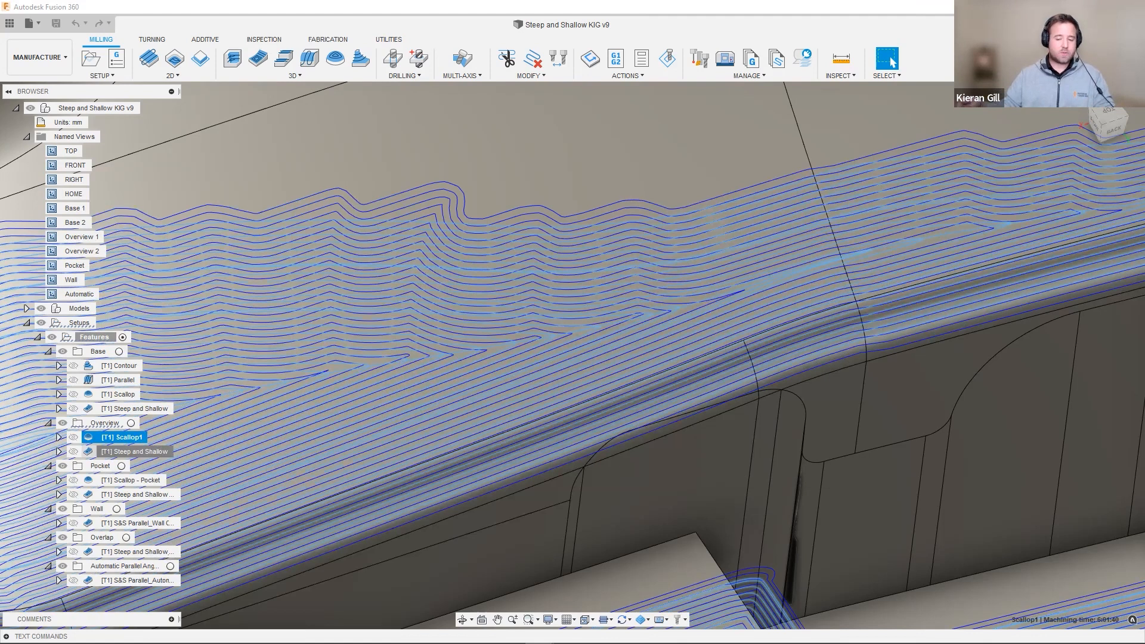
left_click(134, 451)
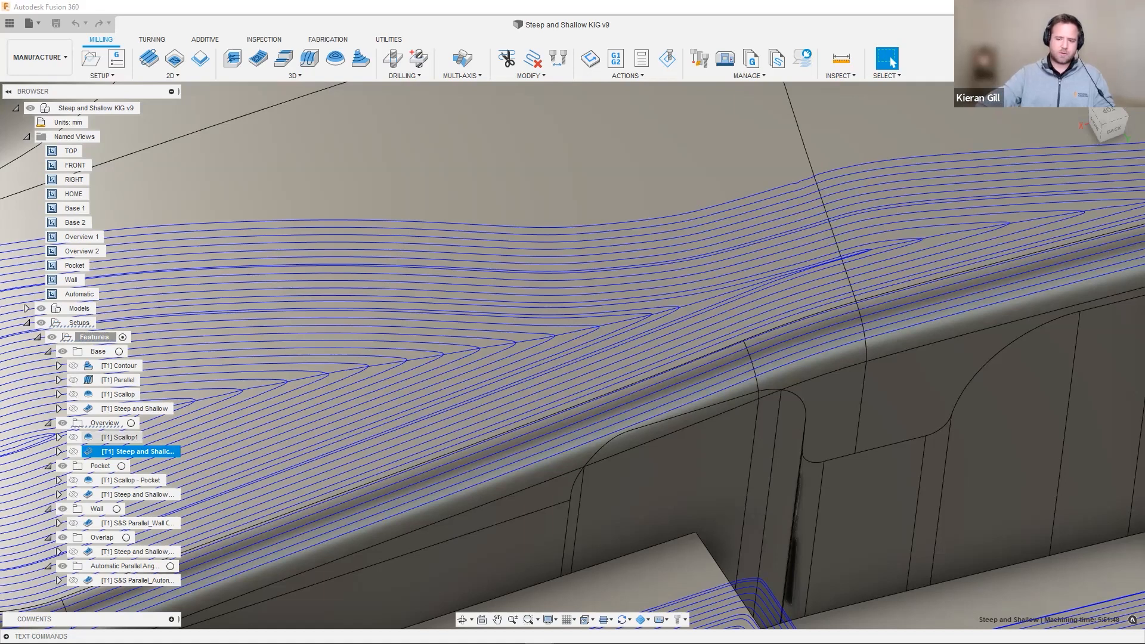
left_click(109, 437)
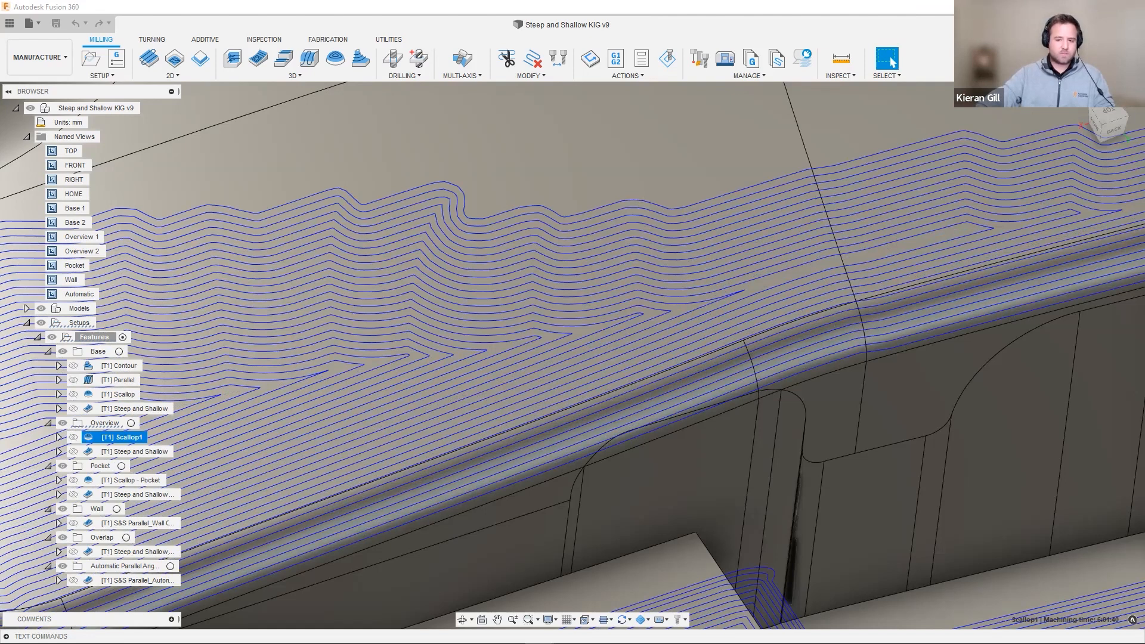
left_click(136, 451)
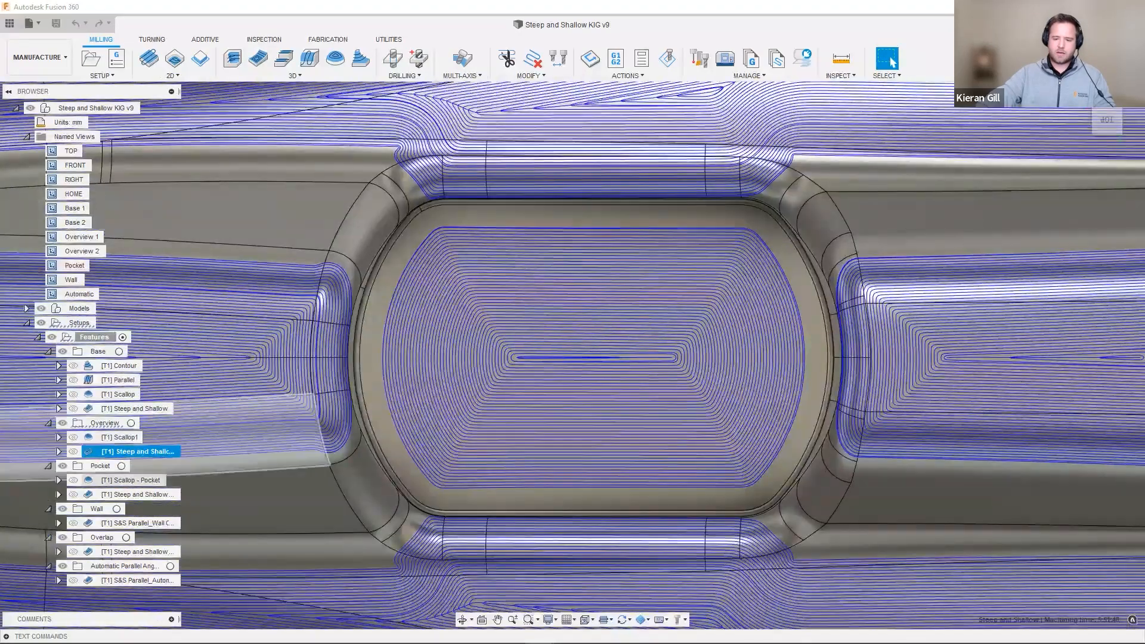
Step: Show Scallop - Pocket with linking moves on, then the Pocket Steep and Shallow toolpath
left_click(131, 479)
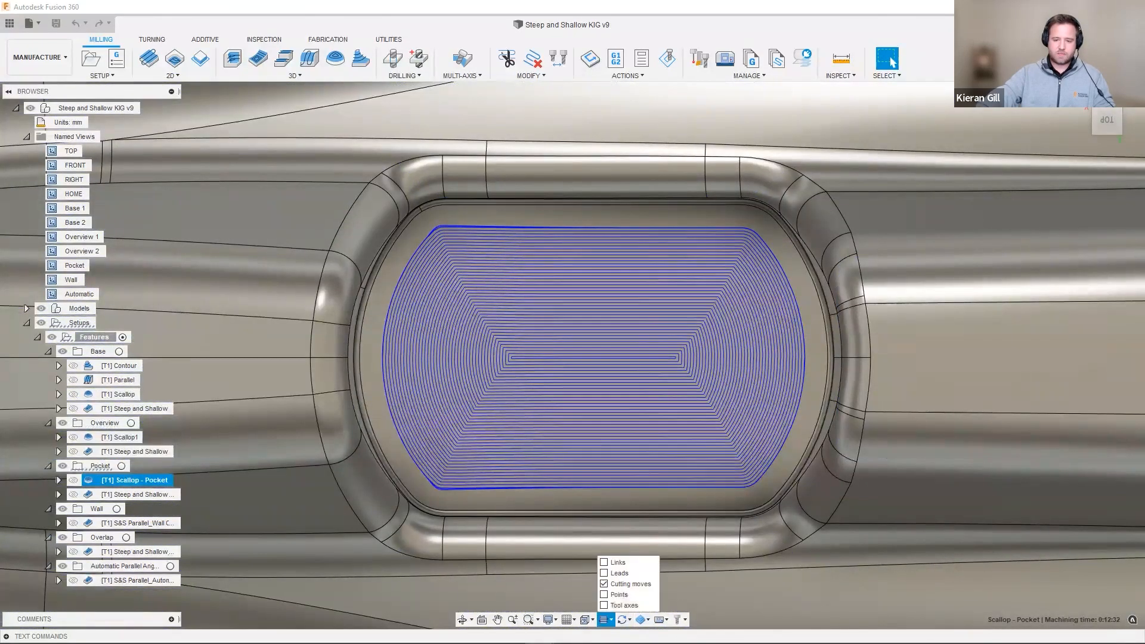
left_click(604, 562)
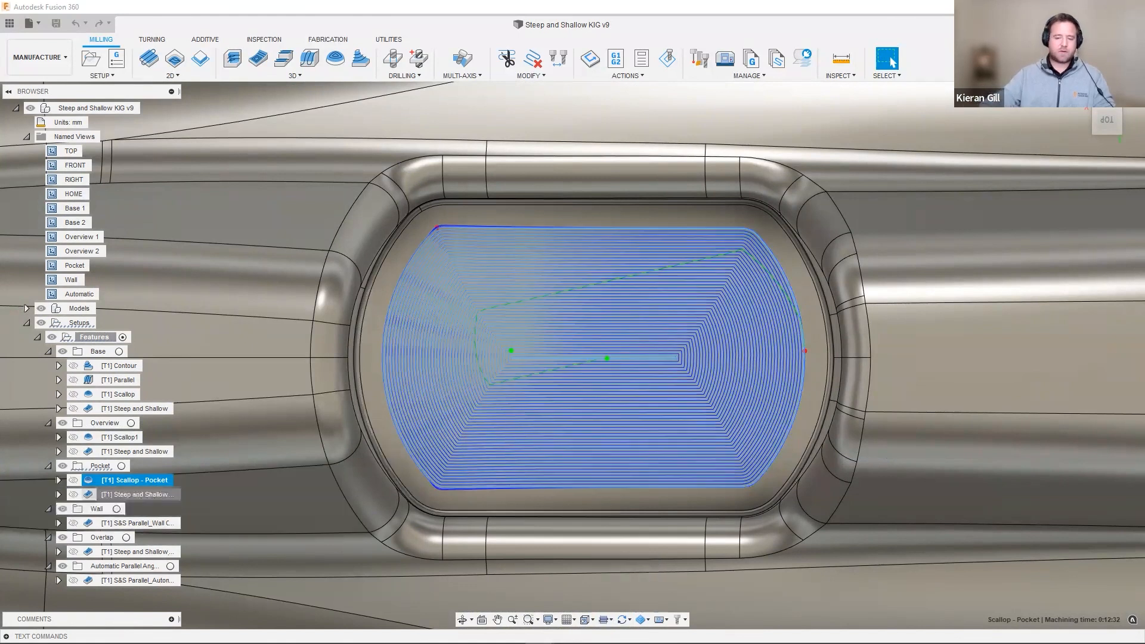
left_click(133, 494)
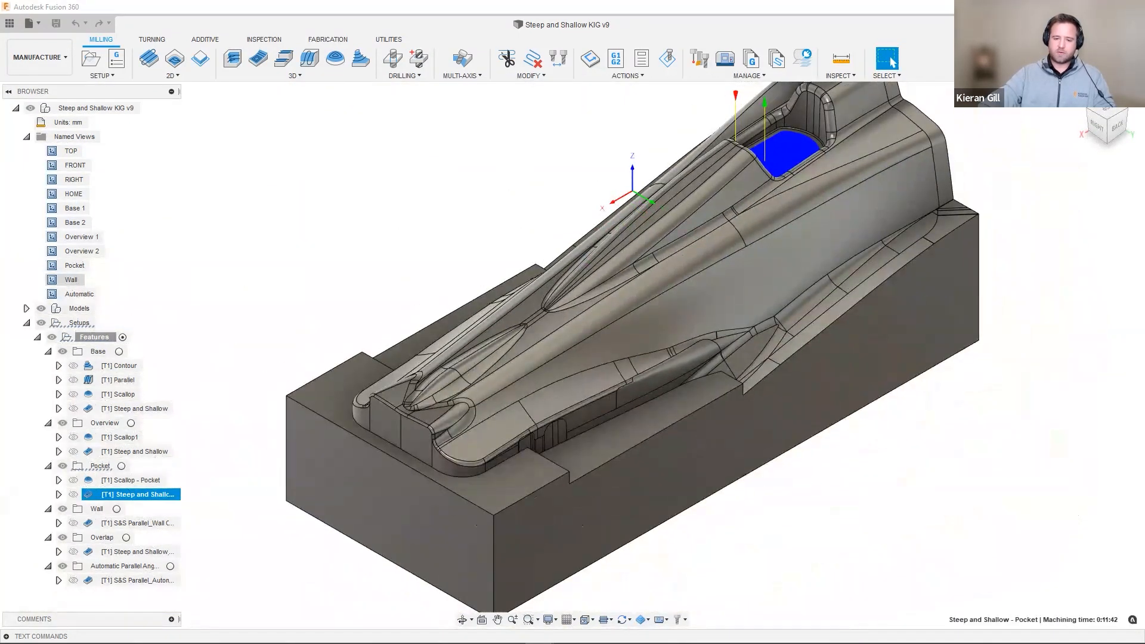
Step: Display the Wall folder's S&S Parallel wall-clearance toolpath over the step and wall
scroll("down", 3)
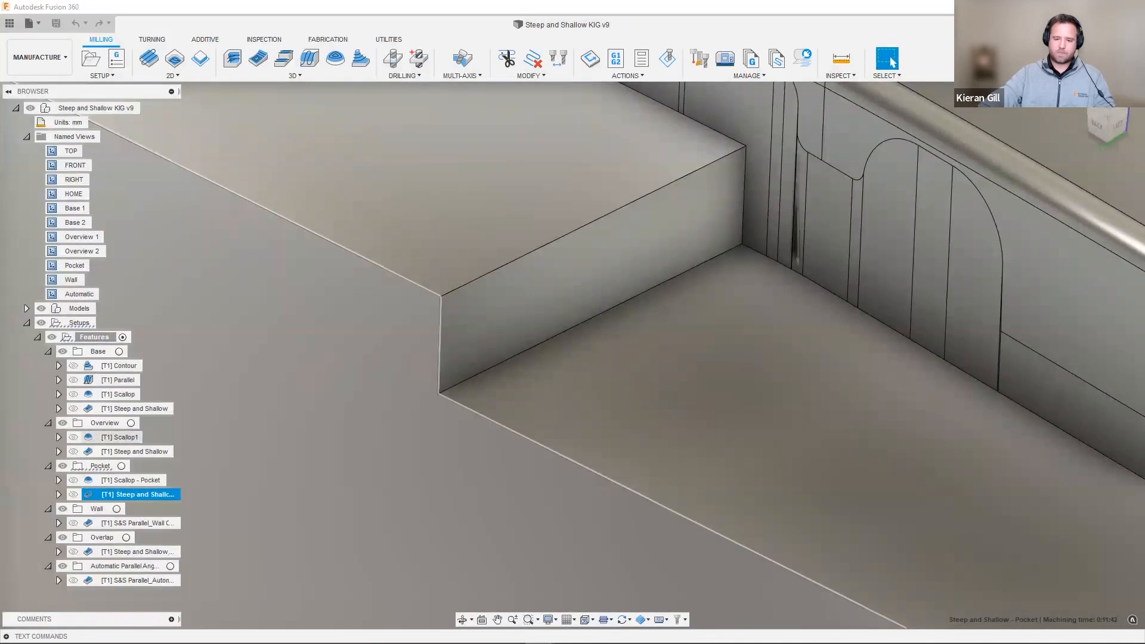
left_click(131, 524)
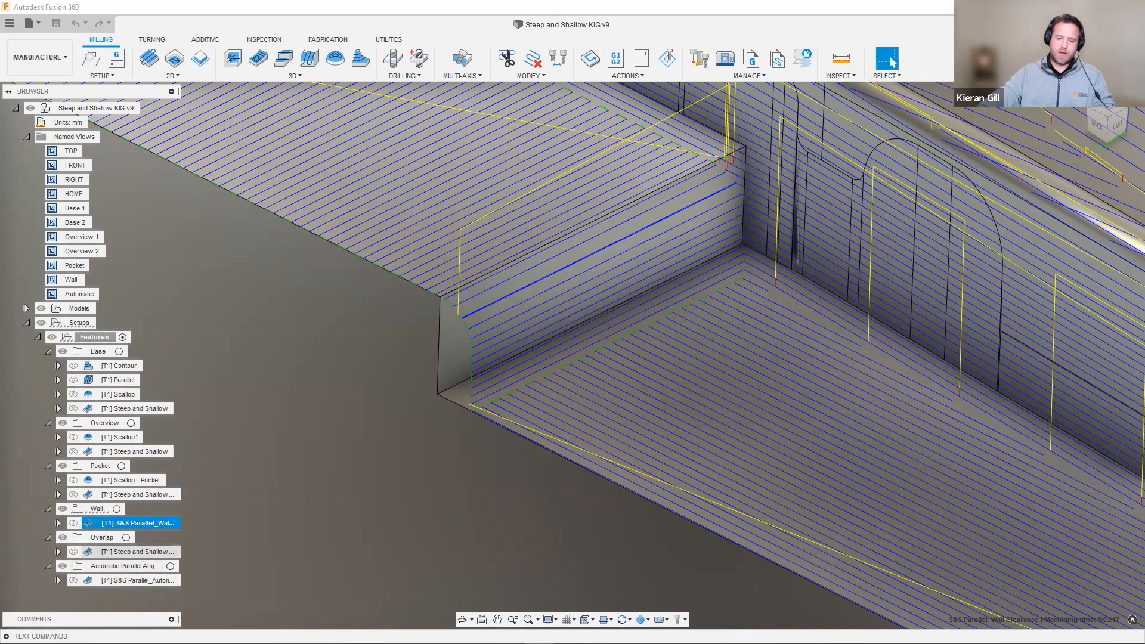
Step: Select the 5-axis S&S Finish operation to simulate it with the machine shown
left_click(137, 552)
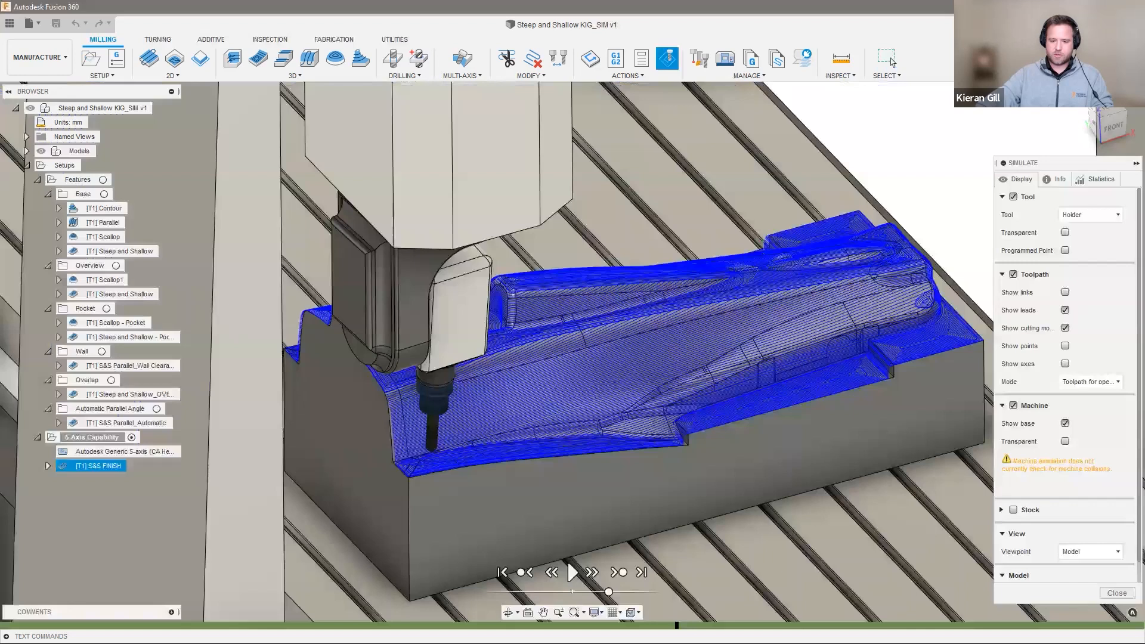
Step: Start a Steep and Shallow operation on the mudguard tool with the 25 mm flat tool
left_click(573, 573)
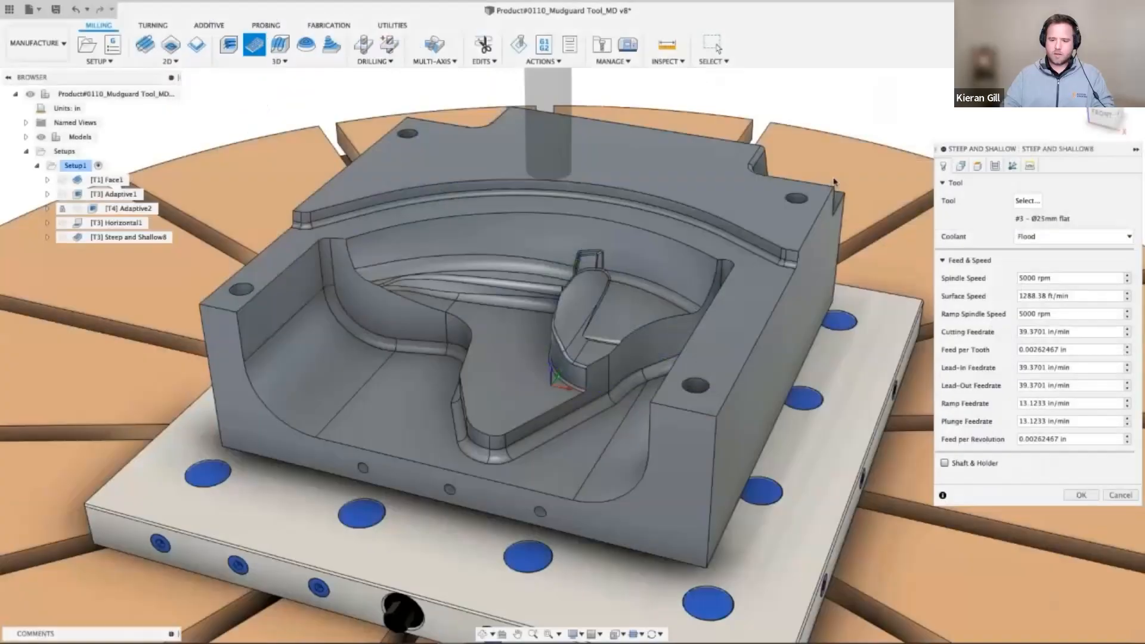
Step: Set passes to 0.01 in overlap, both-ways steep and shallow, Smooth Offsets and Remove Cusps, and accept
left_click(995, 166)
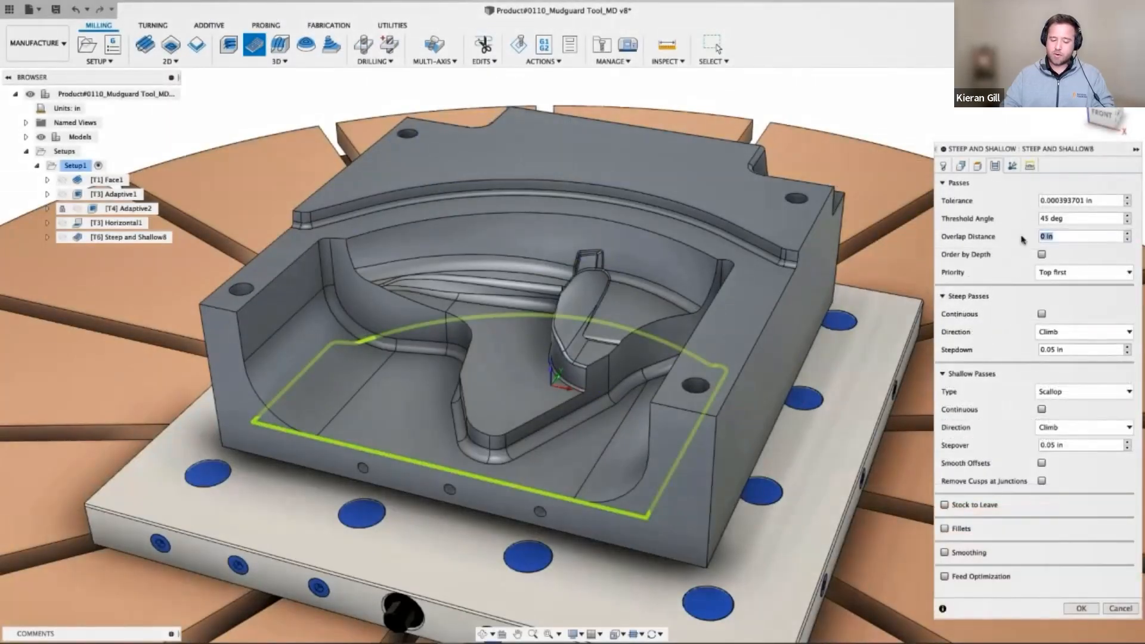
type("0.01 in")
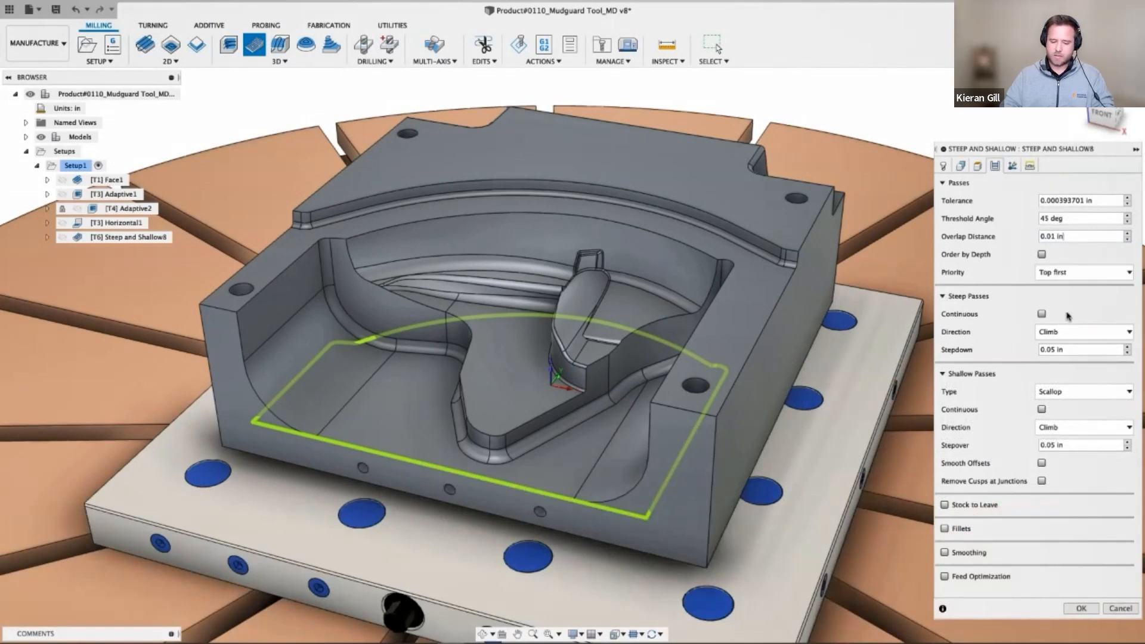
left_click(1084, 332)
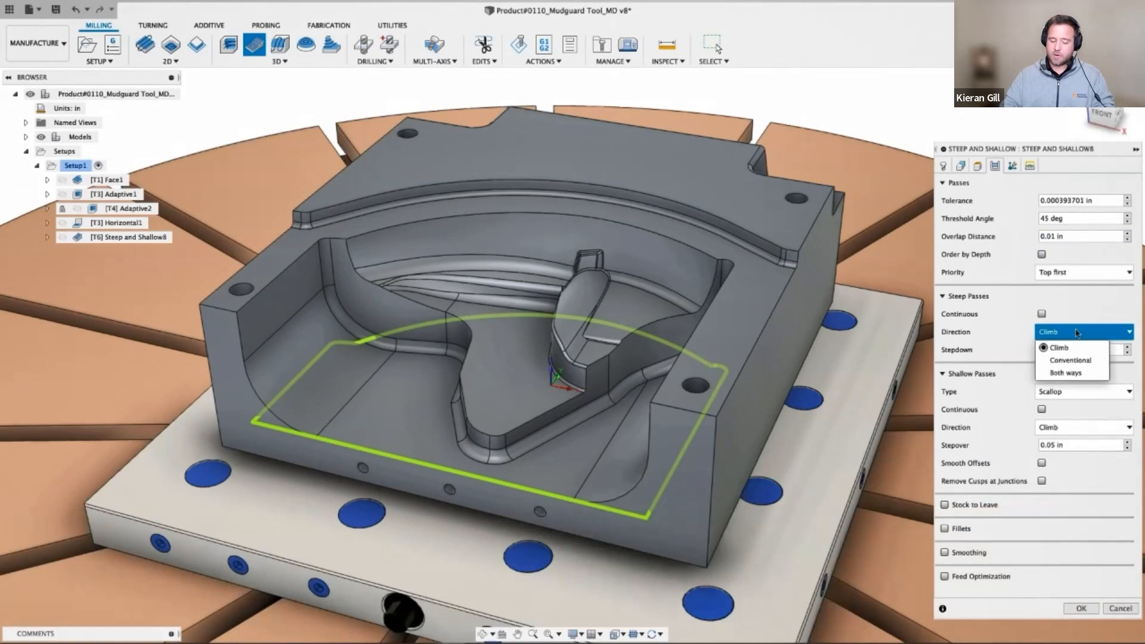
left_click(1084, 392)
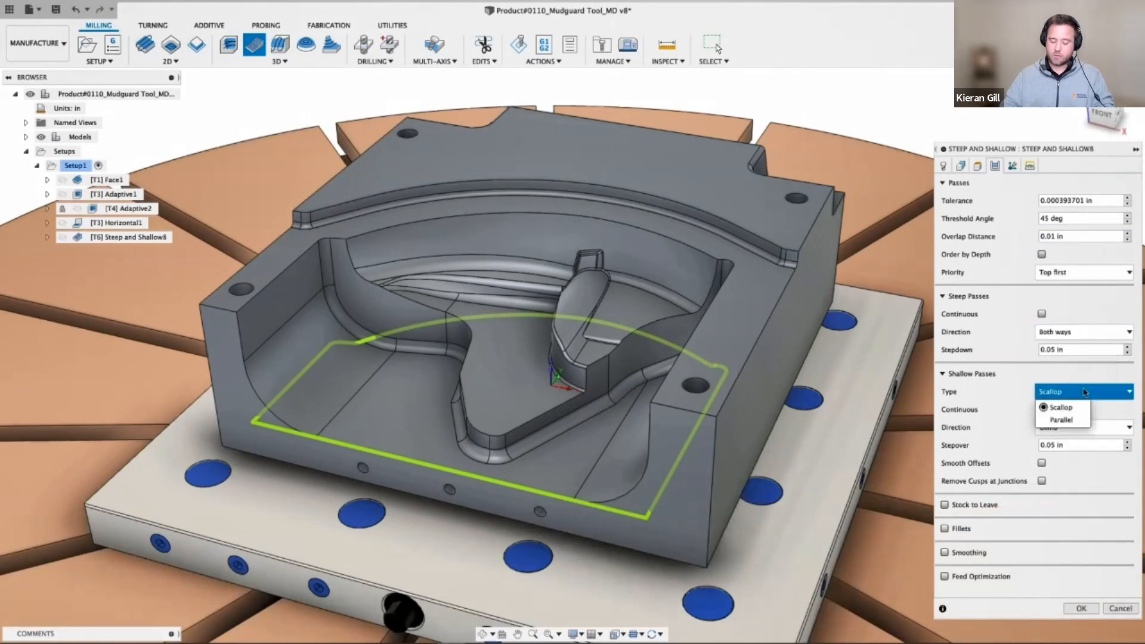
left_click(1059, 408)
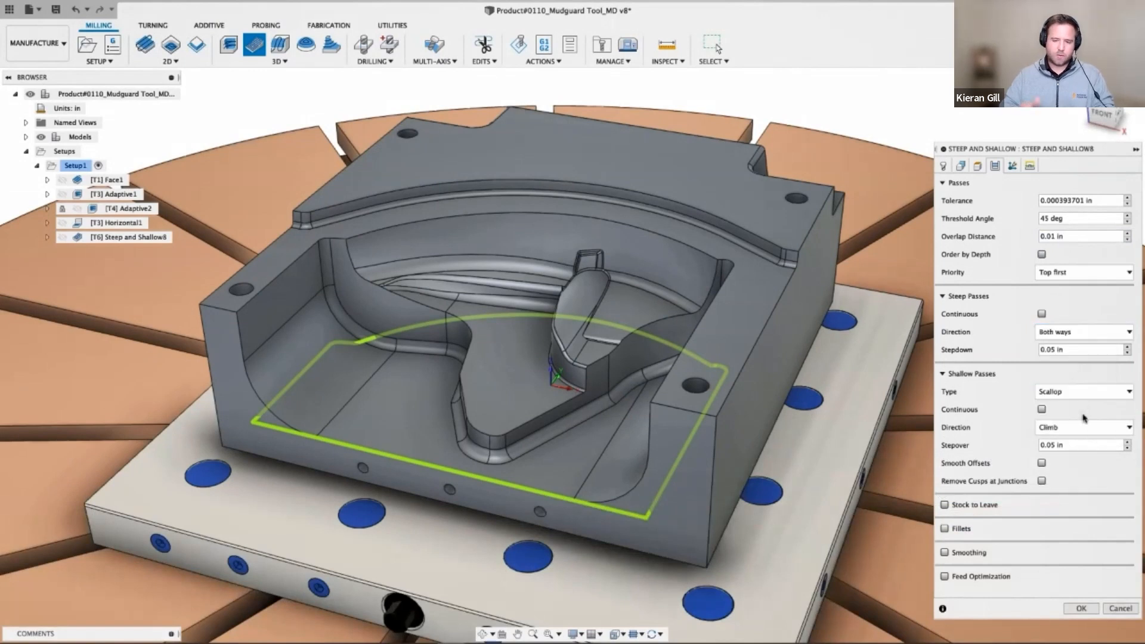
left_click(1083, 428)
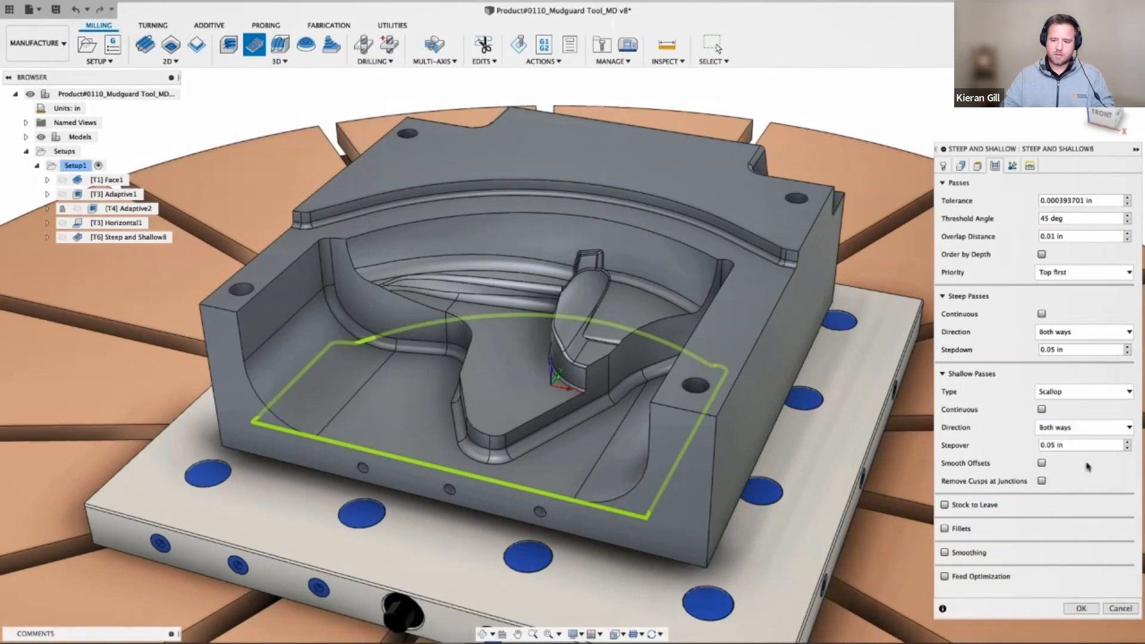
left_click(1042, 480)
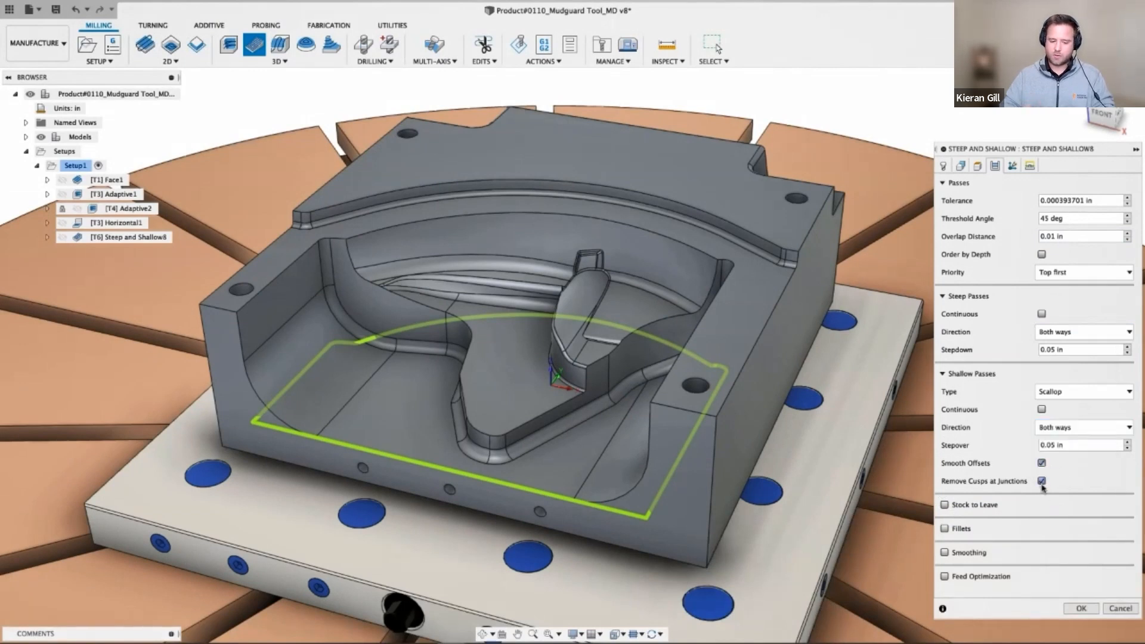
left_click(1081, 608)
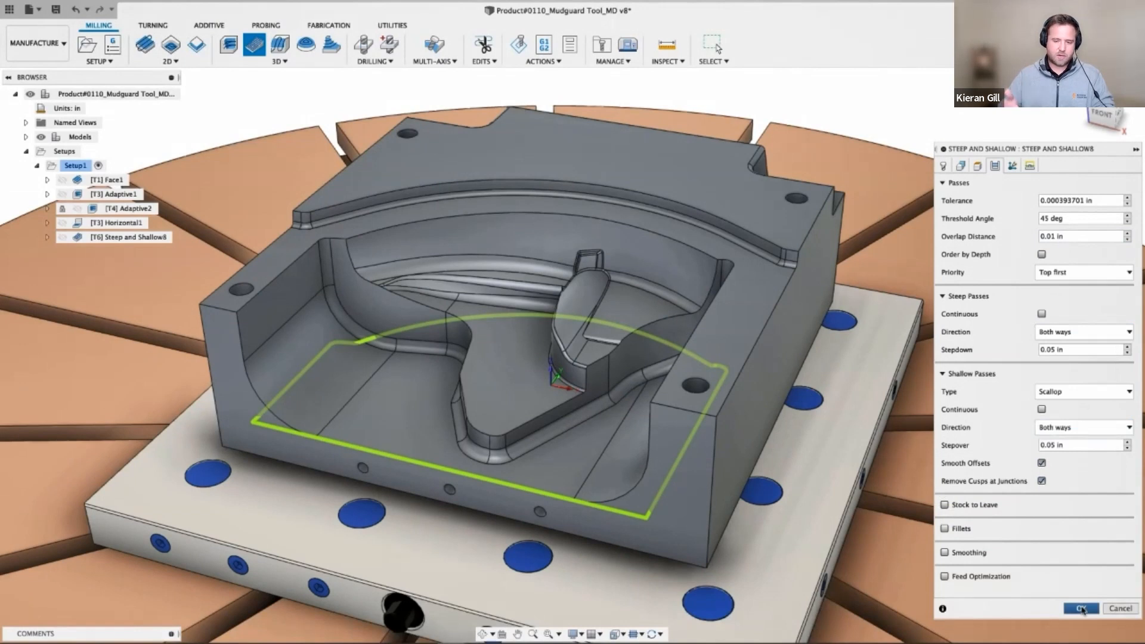
left_click(1083, 609)
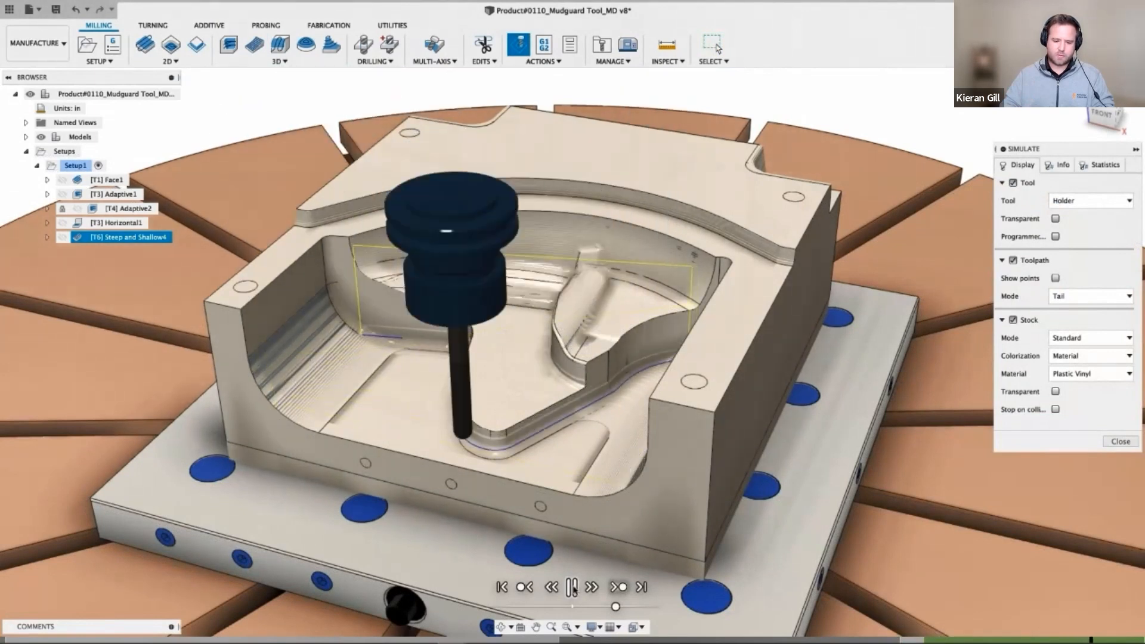
Step: Close the simulation to show the generated Steep and Shallow toolpath on the mudguard
left_click(1122, 441)
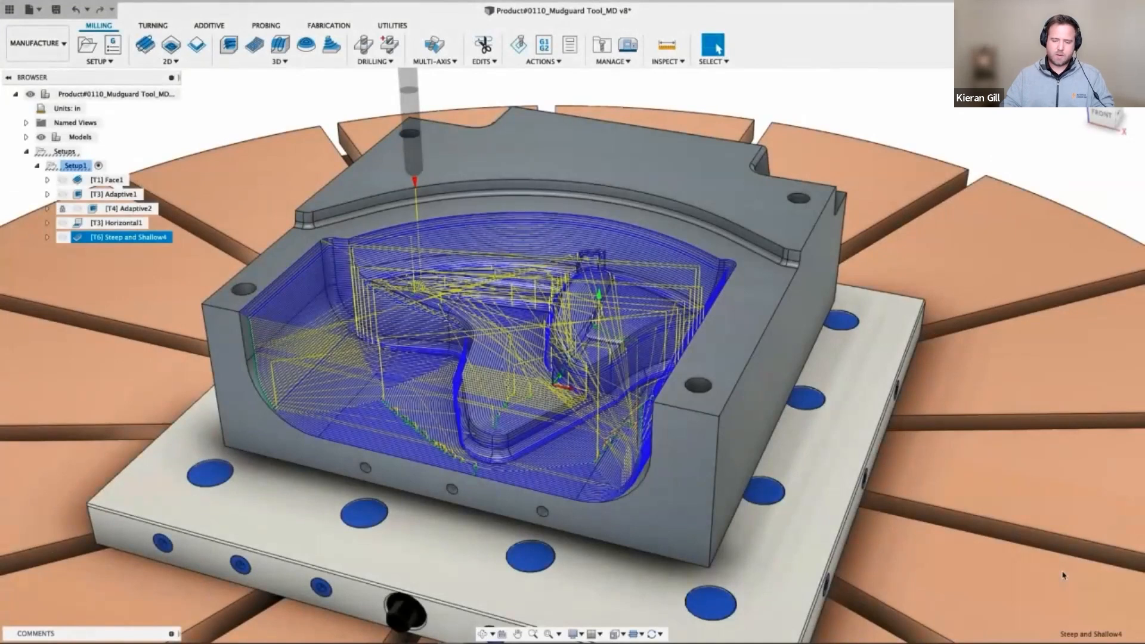